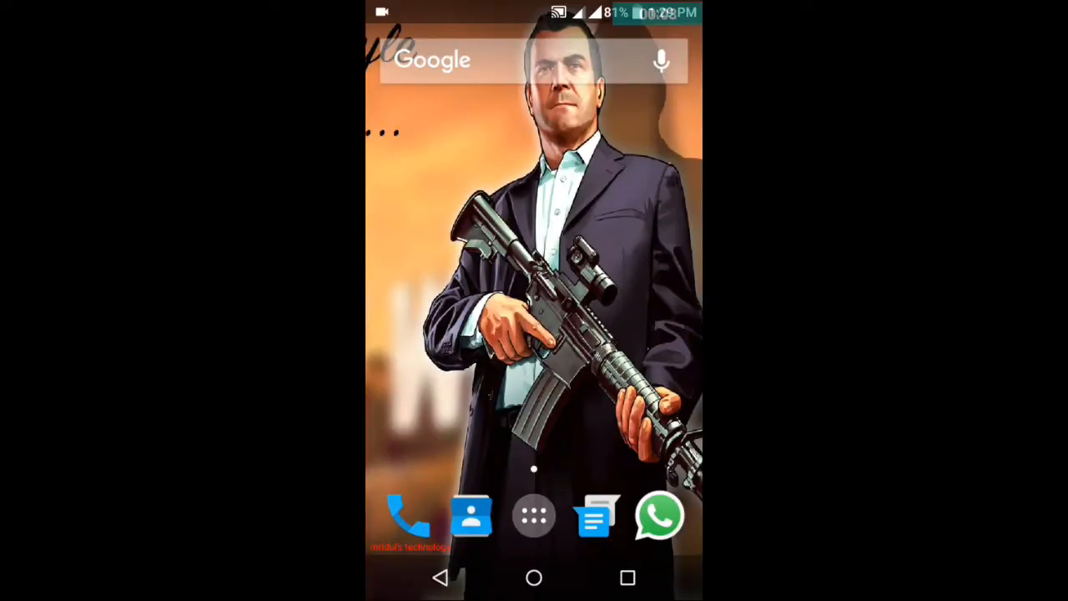
Step: Open the launcher's app drawer from the home screen dock
{"action": "left_click", "coordinate": [533, 518]}
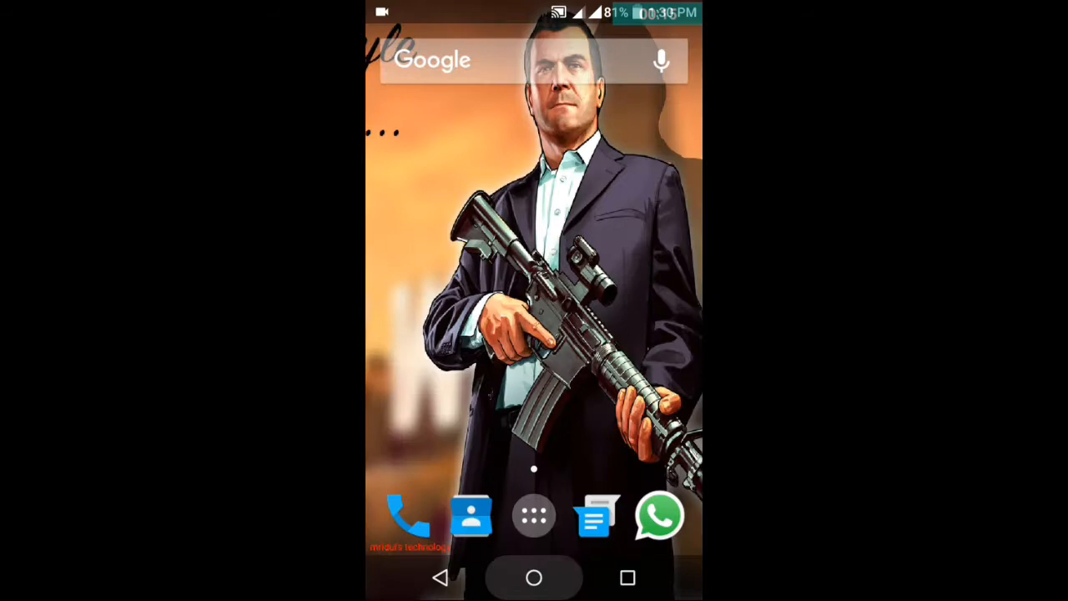
{"action": "left_click", "coordinate": [533, 515]}
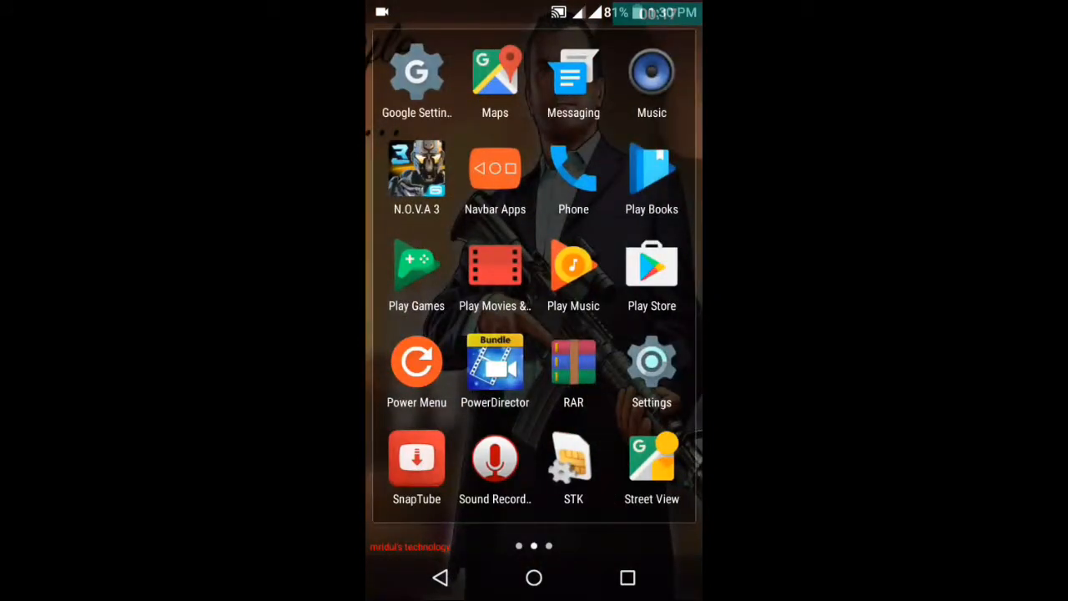
Step: Launch RAR and browse into the Android folder on the external SD card
{"action": "left_click", "coordinate": [572, 360]}
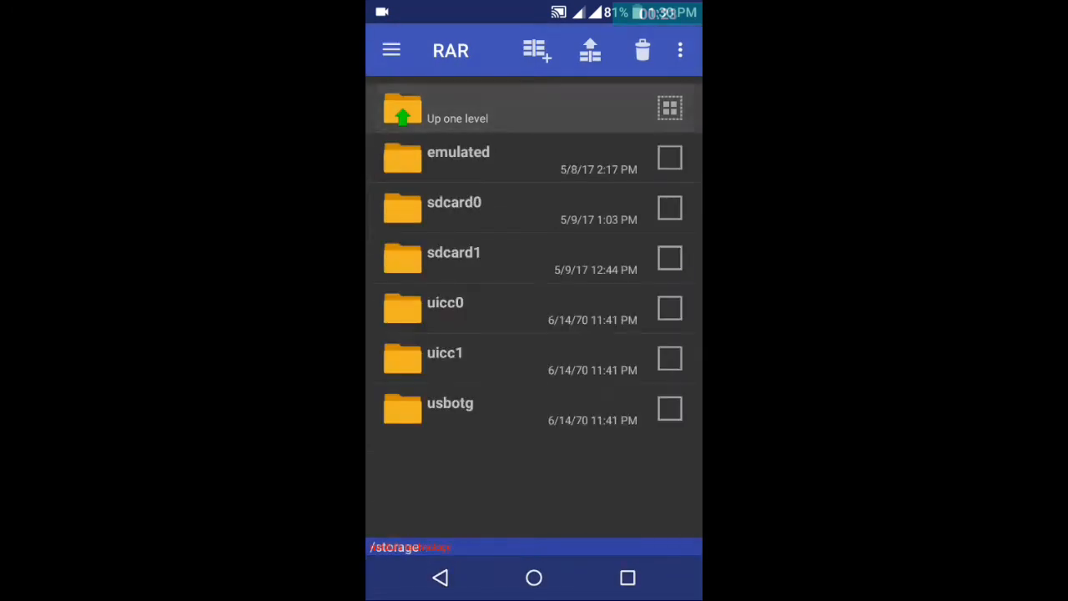
{"action": "left_click", "coordinate": [454, 252]}
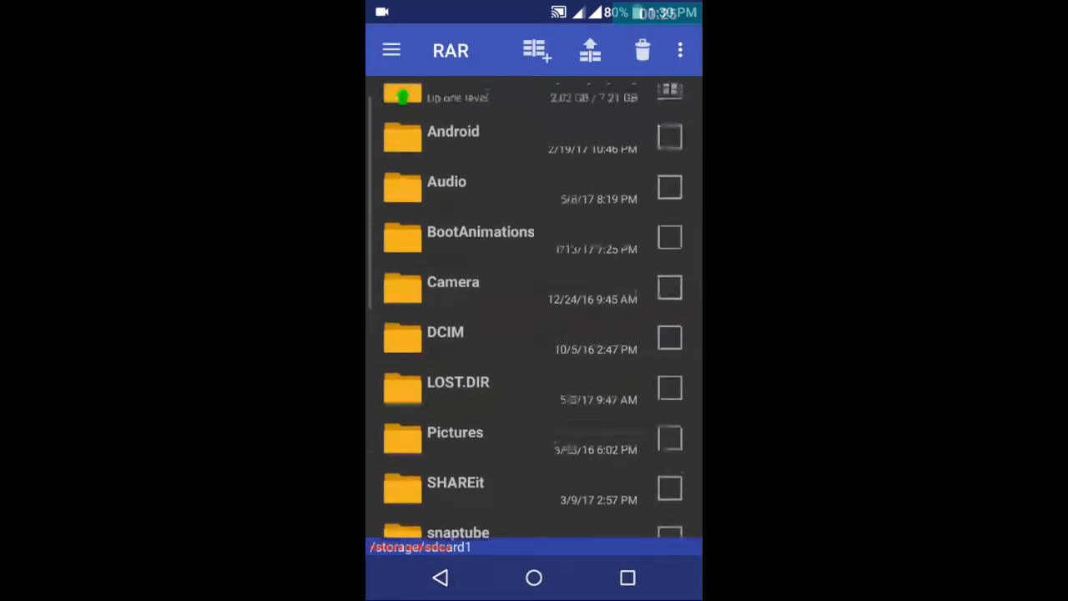
{"action": "left_click", "coordinate": [453, 131]}
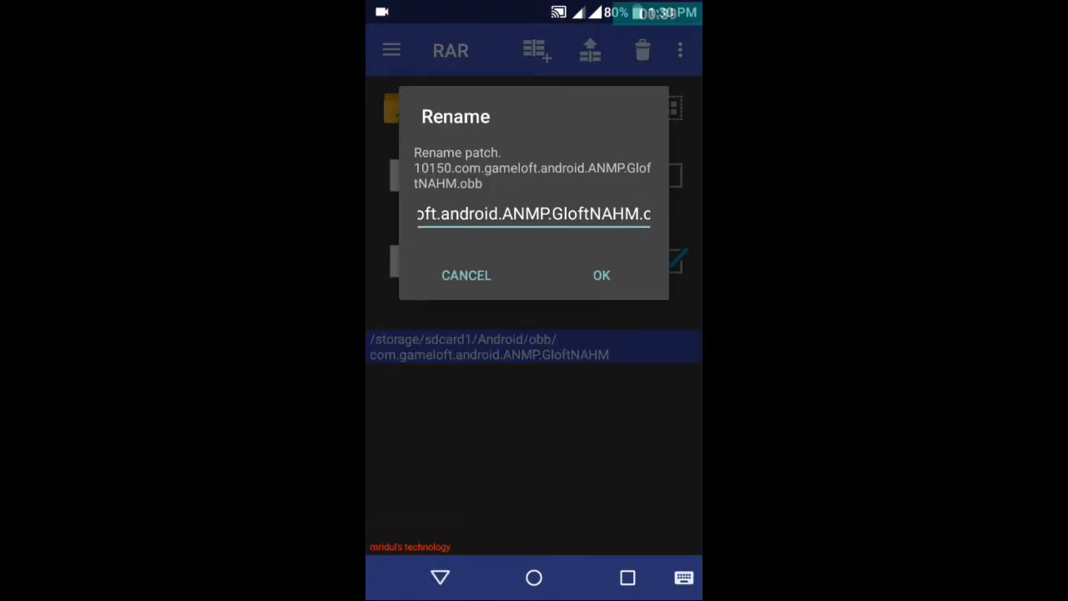
Step: Rename the patch file to end in .zip and dismiss the bad-format error
{"action": "left_click", "coordinate": [534, 214]}
{"action": "type", "text": "zip"}
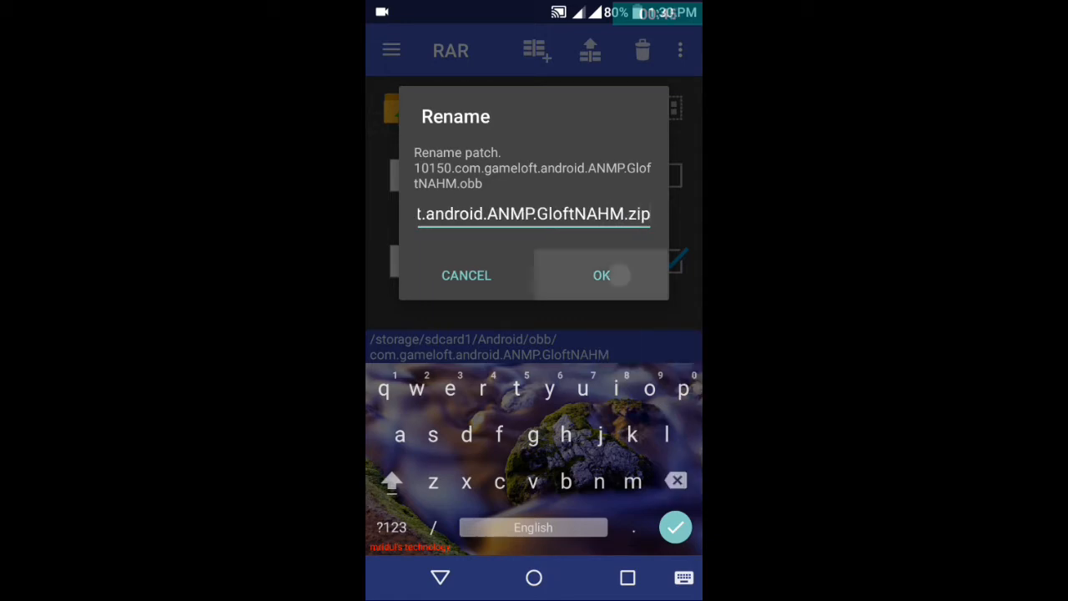
{"action": "left_click", "coordinate": [601, 276]}
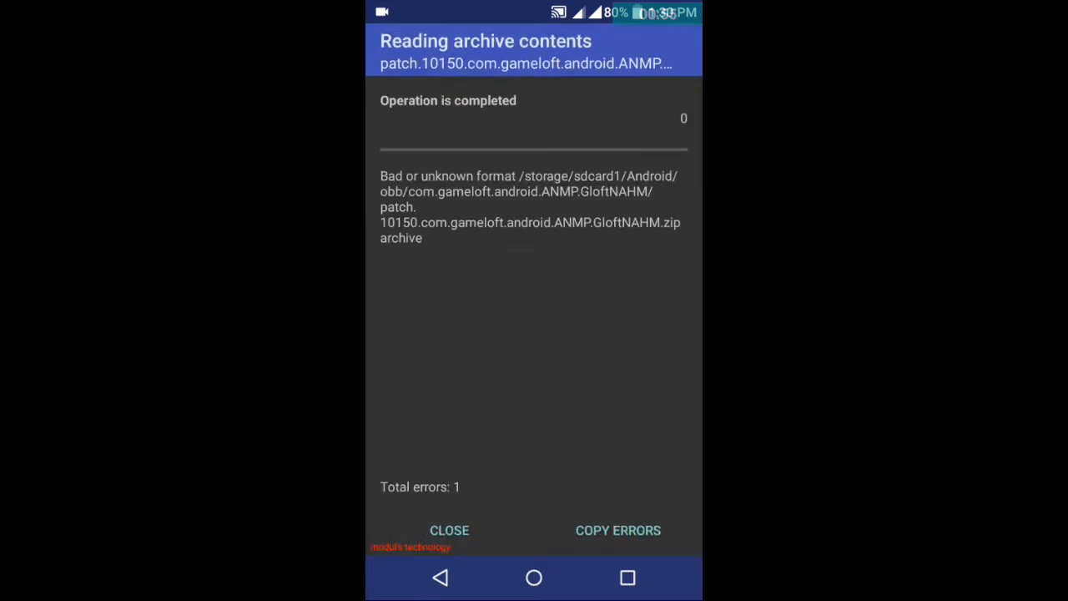
{"action": "left_click", "coordinate": [449, 530]}
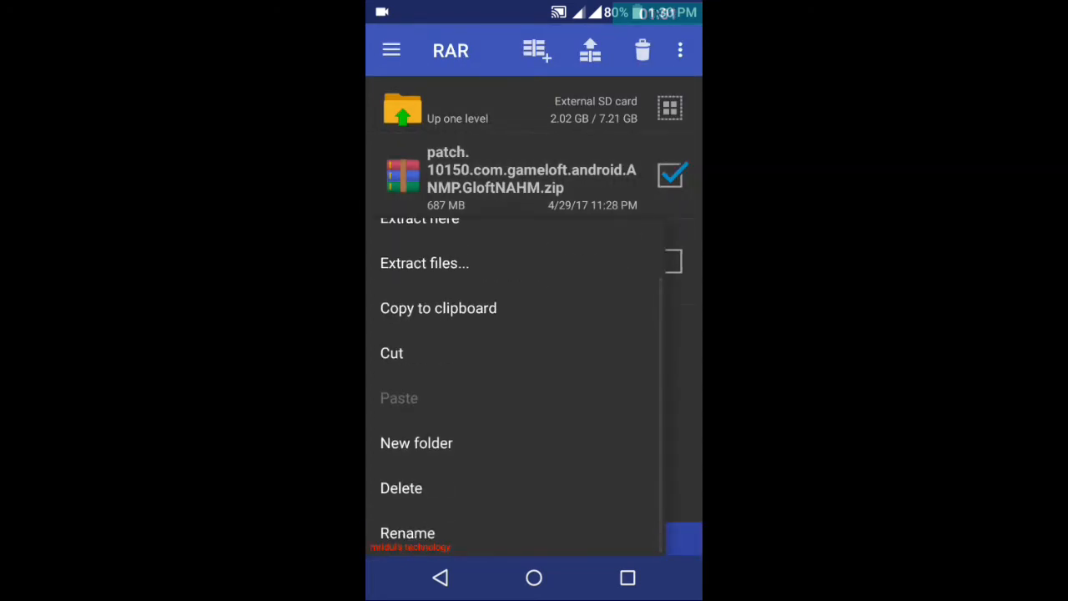
Step: Rename the .zip patch file to end in .rar
{"action": "left_click", "coordinate": [408, 533]}
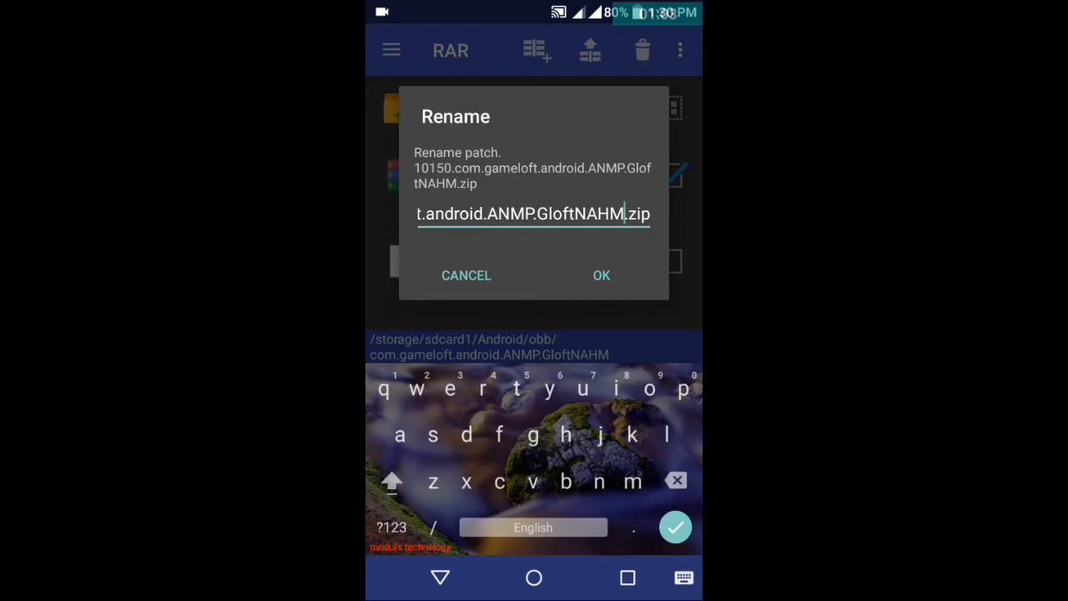
{"action": "left_click", "coordinate": [675, 480]}
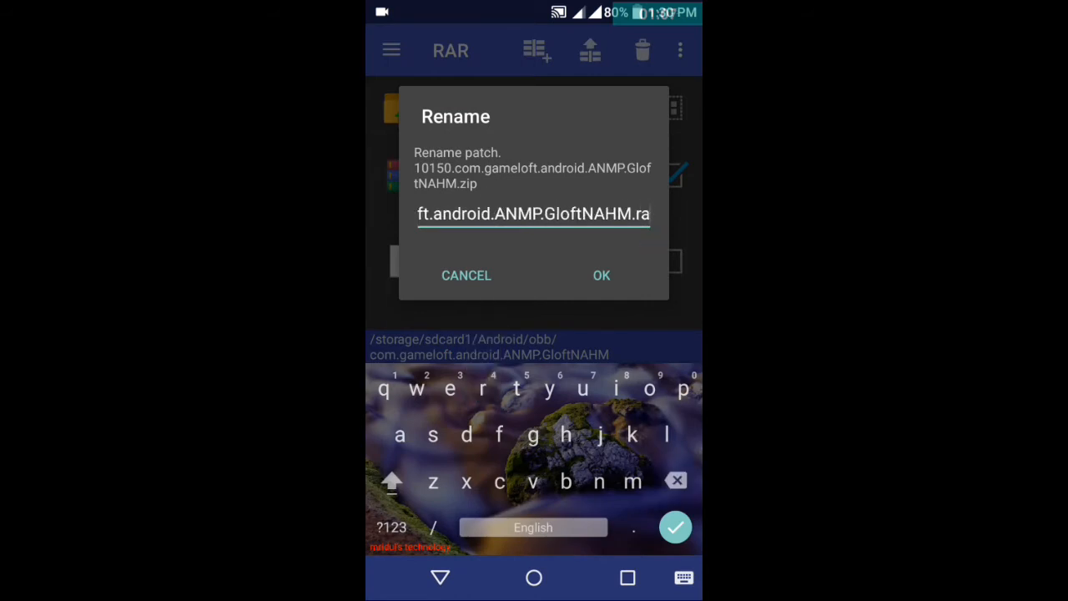
{"action": "left_click", "coordinate": [601, 275]}
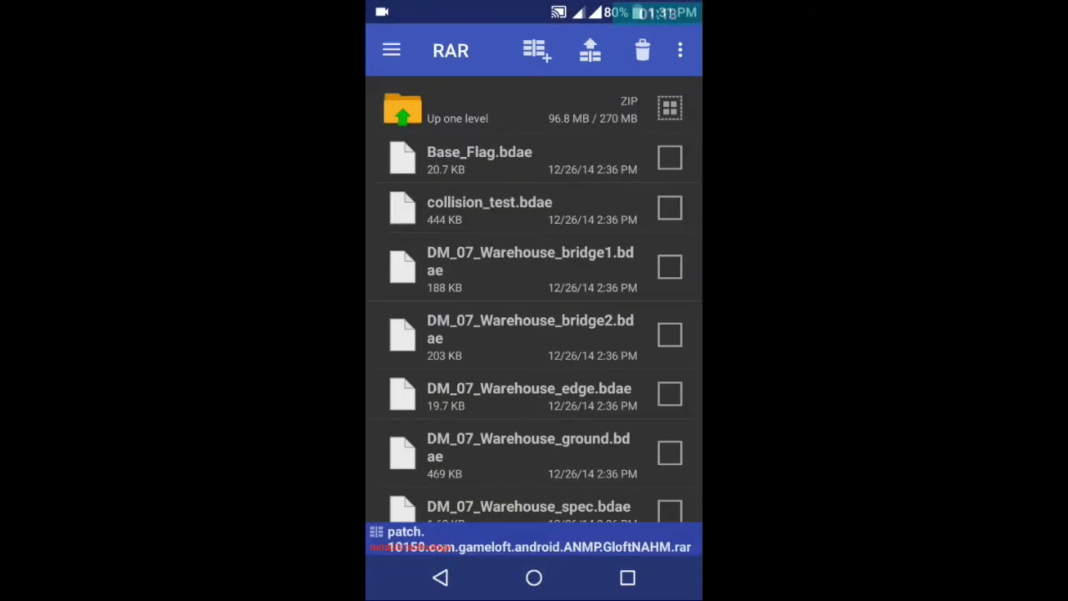
{"action": "scroll", "scroll_direction": "down", "scroll_amount": 3}
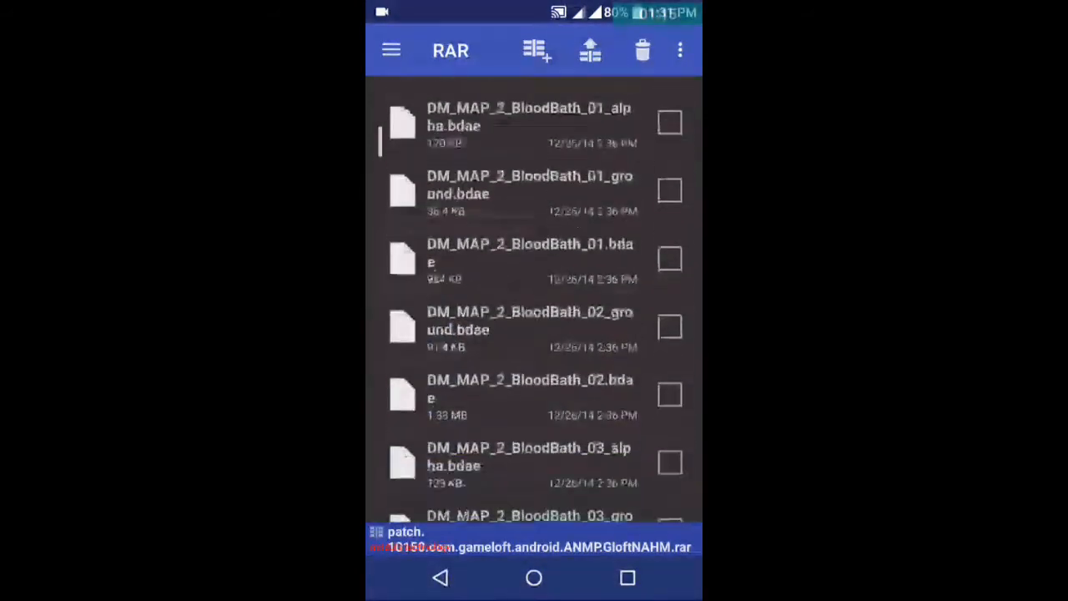
{"action": "scroll", "scroll_direction": "down", "scroll_amount": 3}
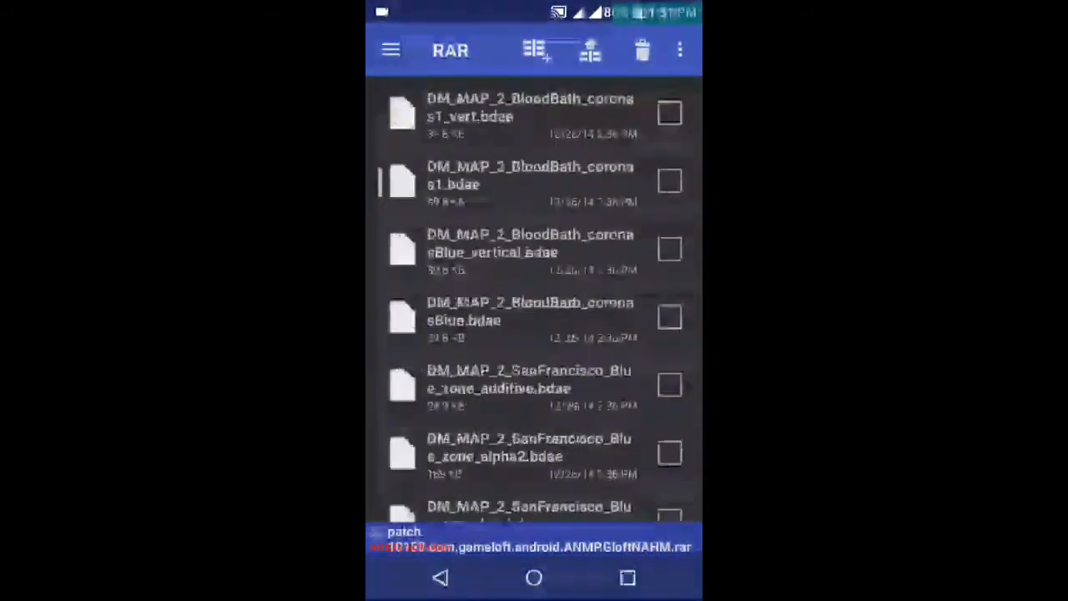
{"action": "scroll", "scroll_direction": "down", "scroll_amount": 3}
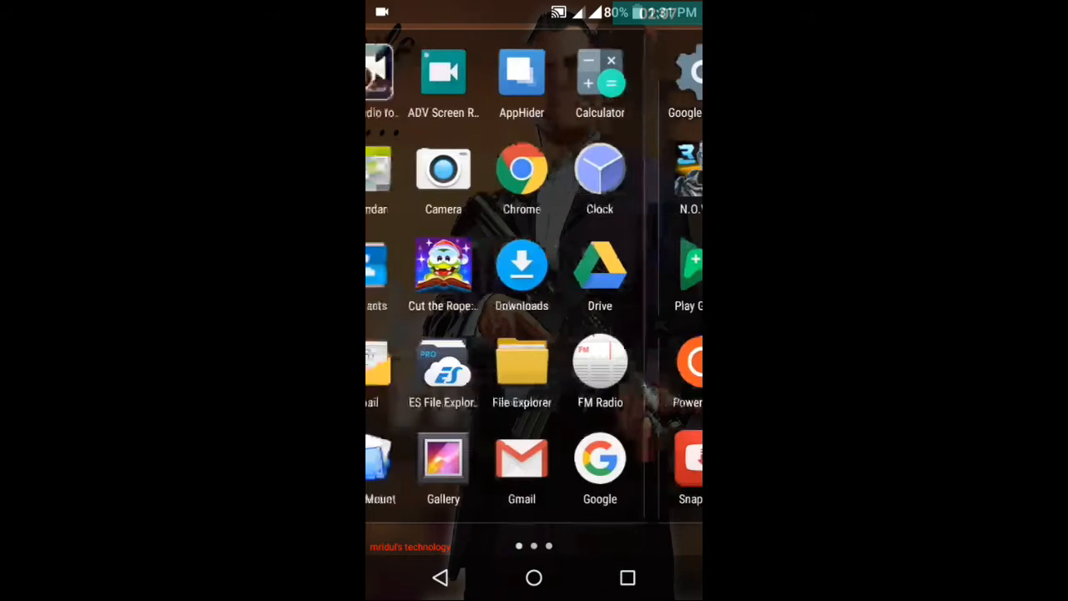
Step: Swipe to the app drawer page with RAR and launch it
{"action": "scroll", "scroll_direction": "left", "scroll_amount": 3}
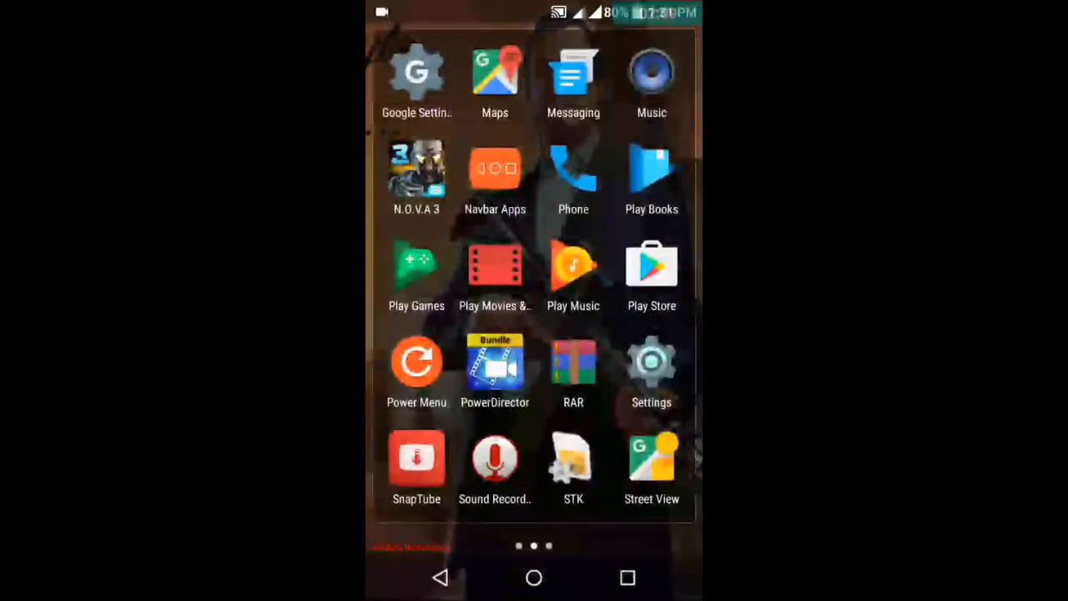
{"action": "left_click", "coordinate": [573, 359]}
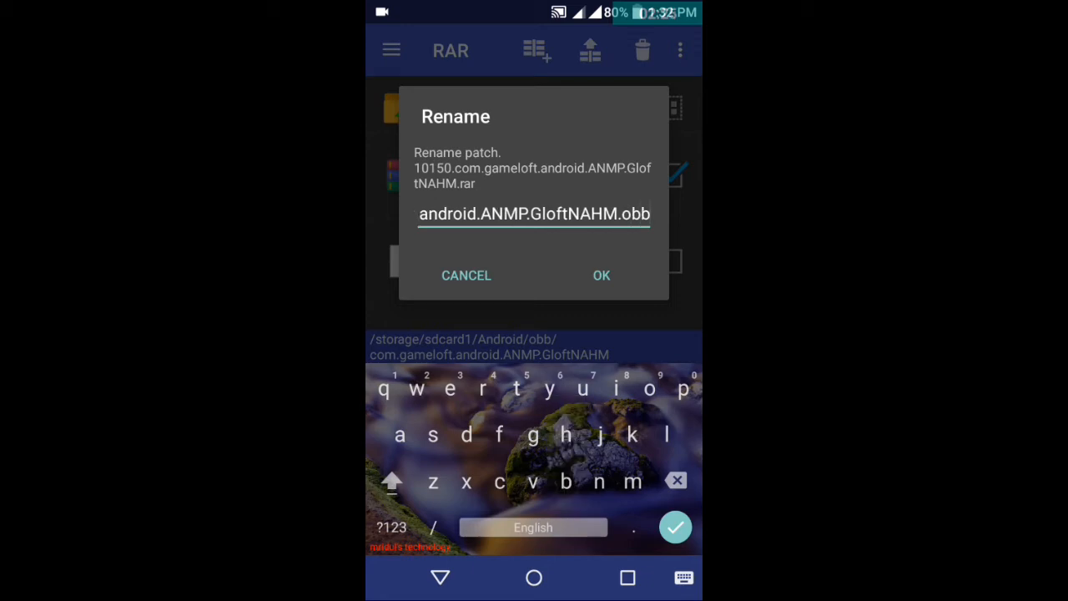
Step: Confirm renaming the patch file back to .obb, then reopen the app drawer
{"action": "left_click", "coordinate": [601, 275]}
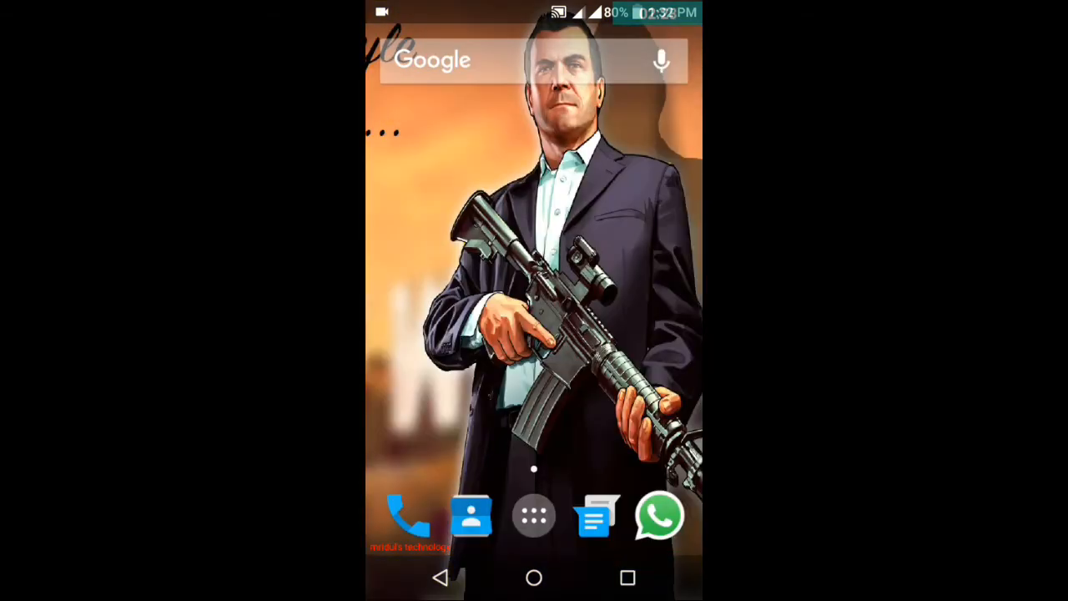
{"action": "left_click", "coordinate": [532, 517]}
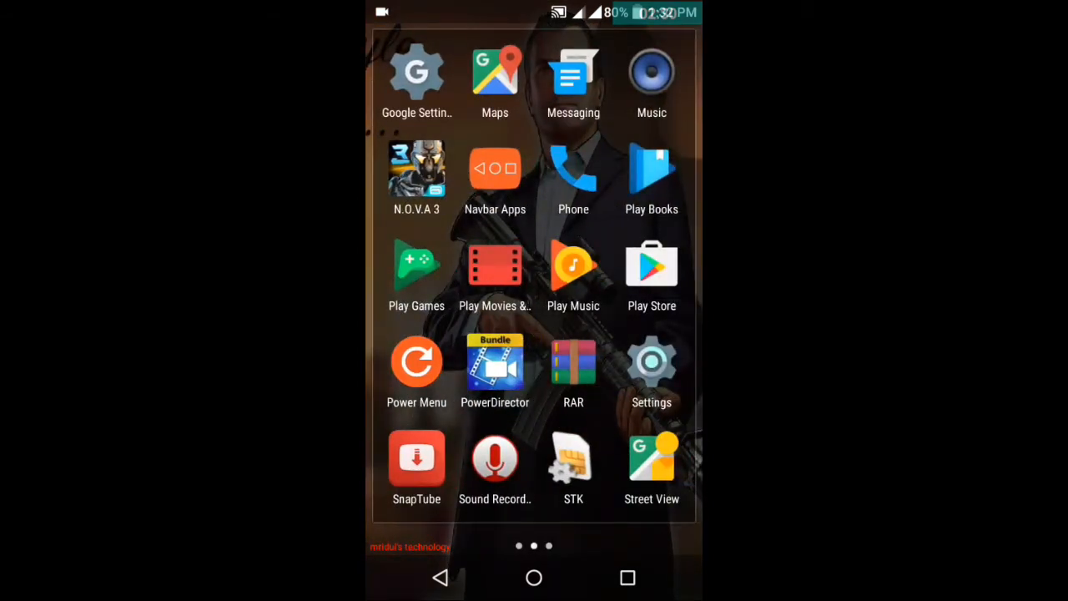